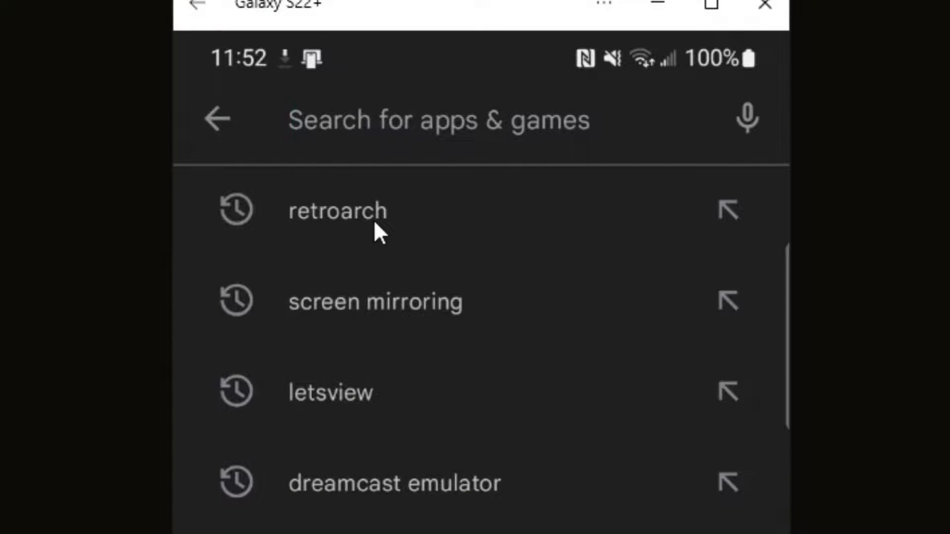
Find RetroArch by Libretro via the recent 'retroarch' search and install it
{"action": "left_click", "coordinate": [337, 210]}
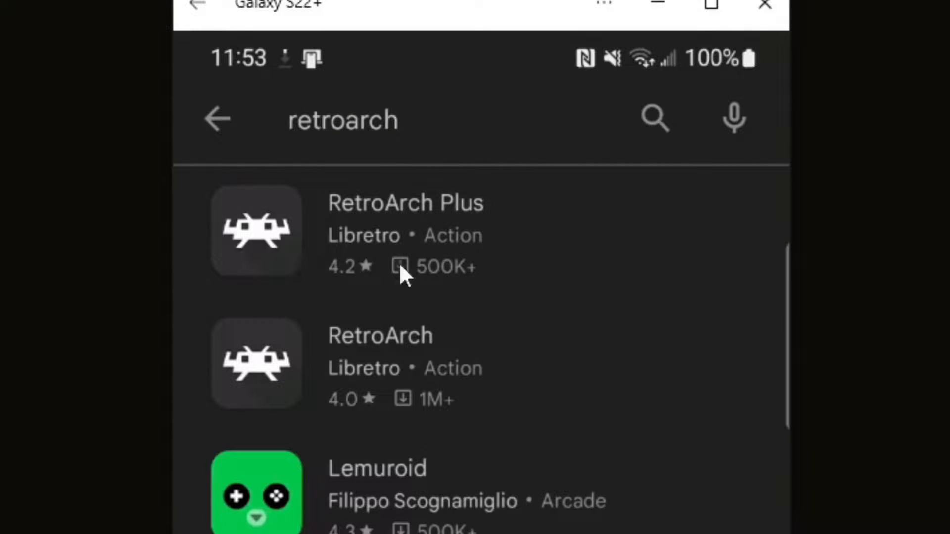
{"action": "mouse_move", "coordinate": [402, 374]}
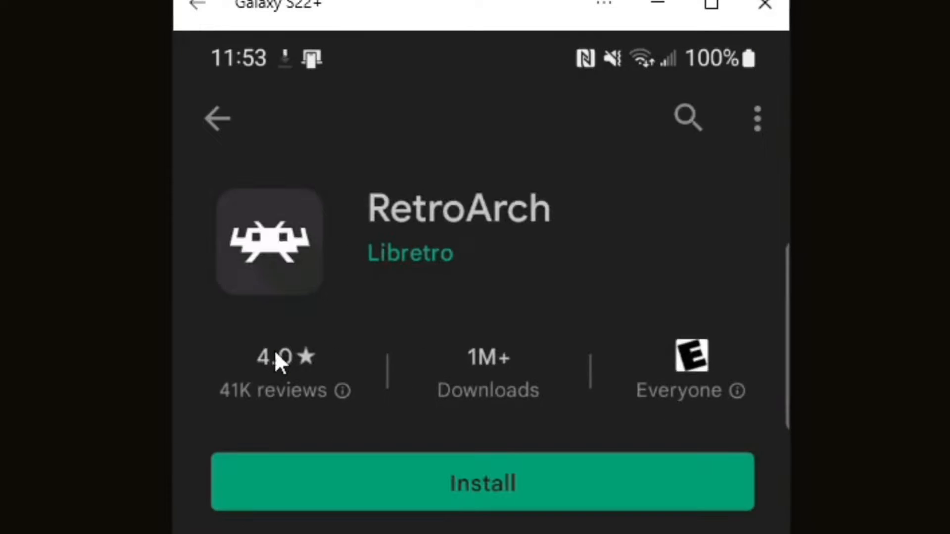
{"action": "mouse_move", "coordinate": [430, 497]}
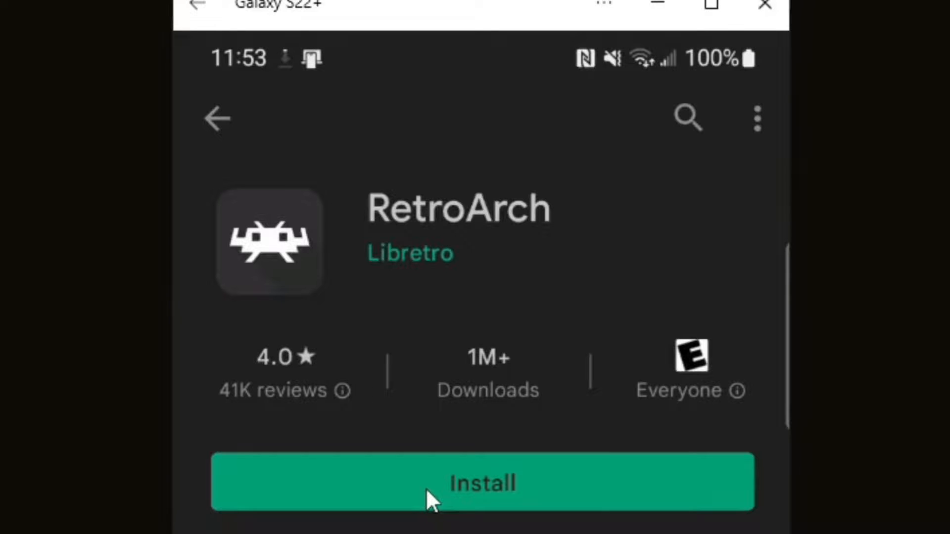
{"action": "left_click", "coordinate": [482, 483]}
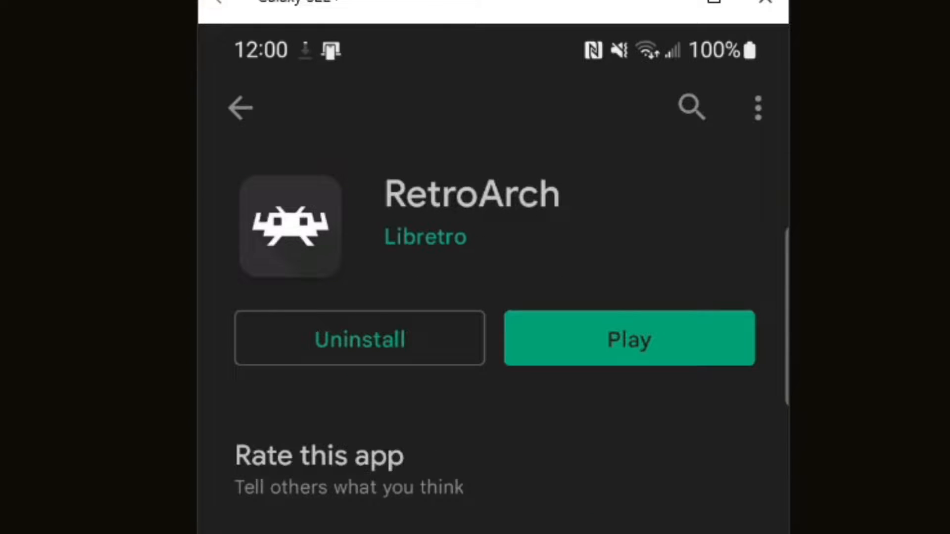
Launch RetroArch and grant it storage access to reach the Main Menu
{"action": "left_click", "coordinate": [629, 338]}
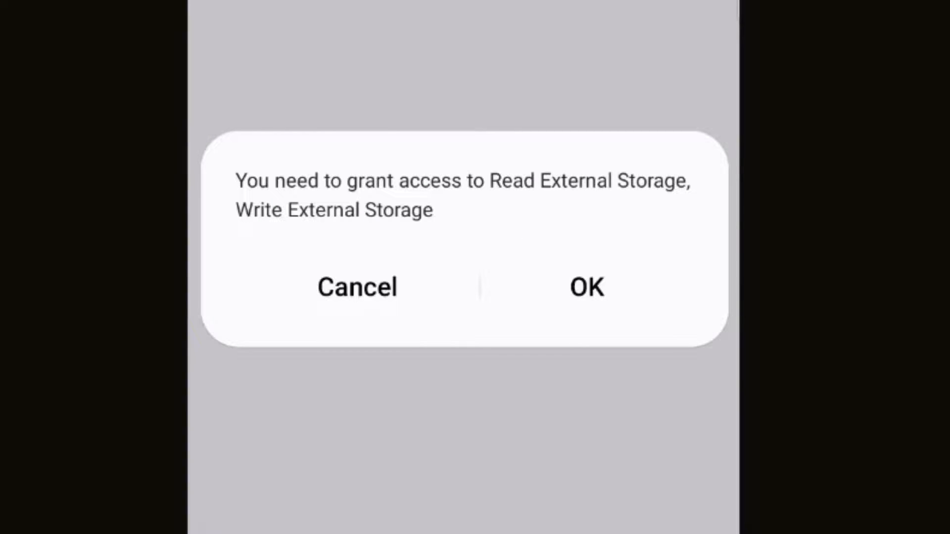
{"action": "left_click", "coordinate": [586, 287]}
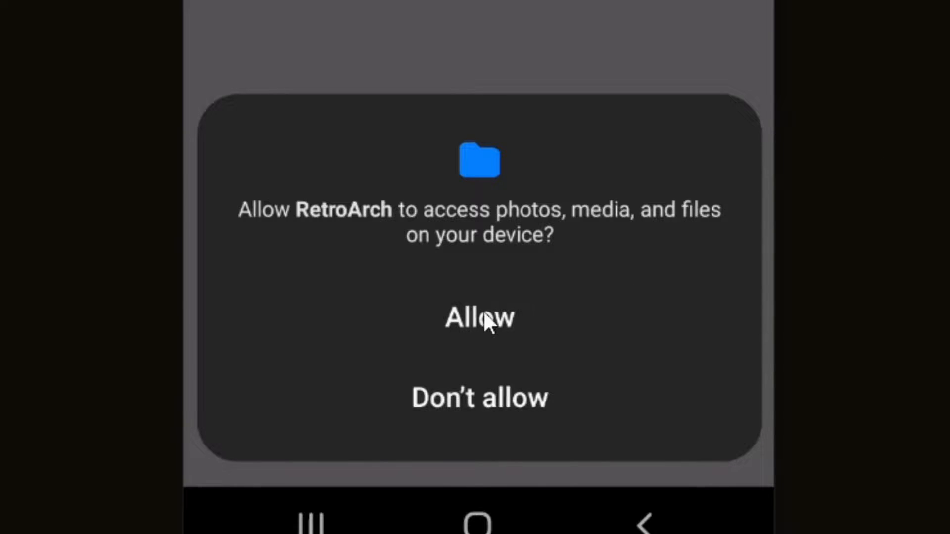
{"action": "left_click", "coordinate": [479, 318]}
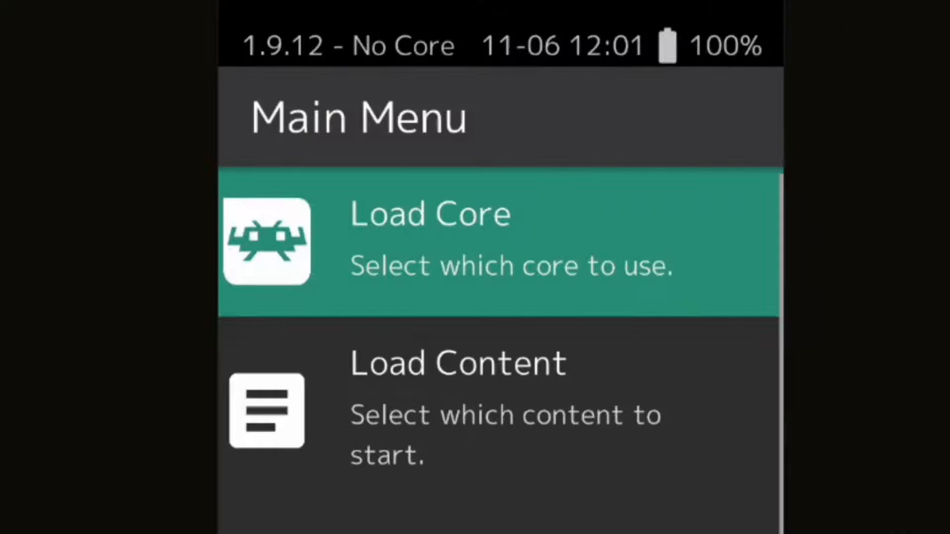
{"action": "mouse_move", "coordinate": [535, 285]}
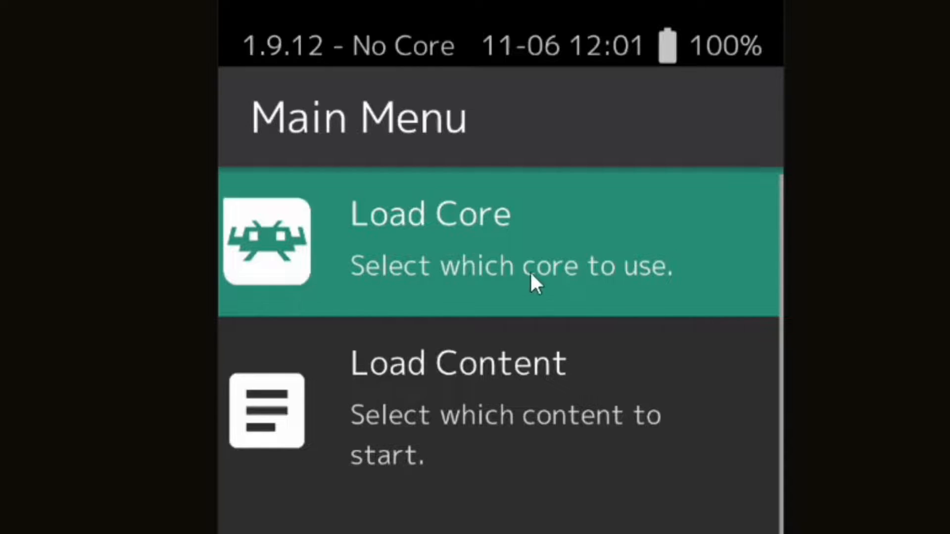
Download the Sega - MS/MD/CD/32X (PicoDrive) core, then return to the Main Menu
{"action": "left_click", "coordinate": [430, 242]}
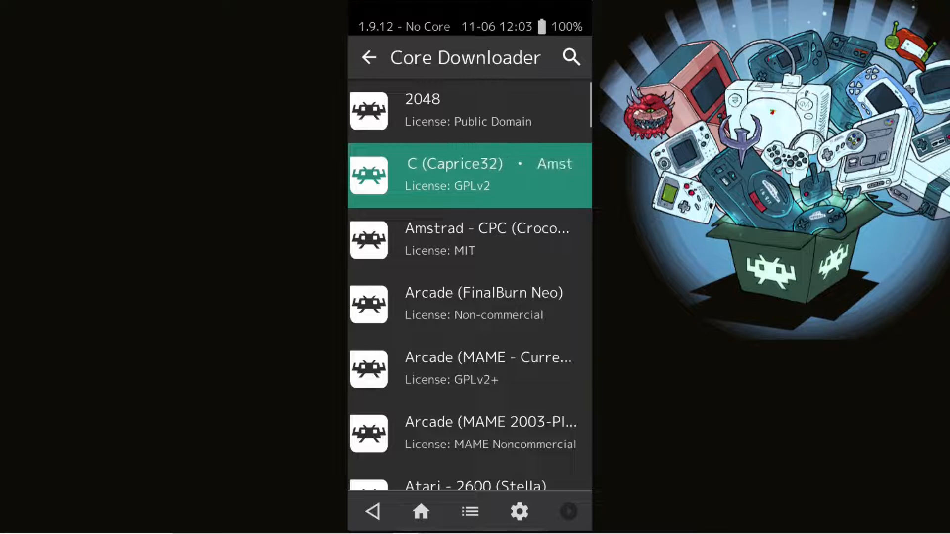
{"action": "scroll", "scroll_direction": "down", "scroll_amount": 3}
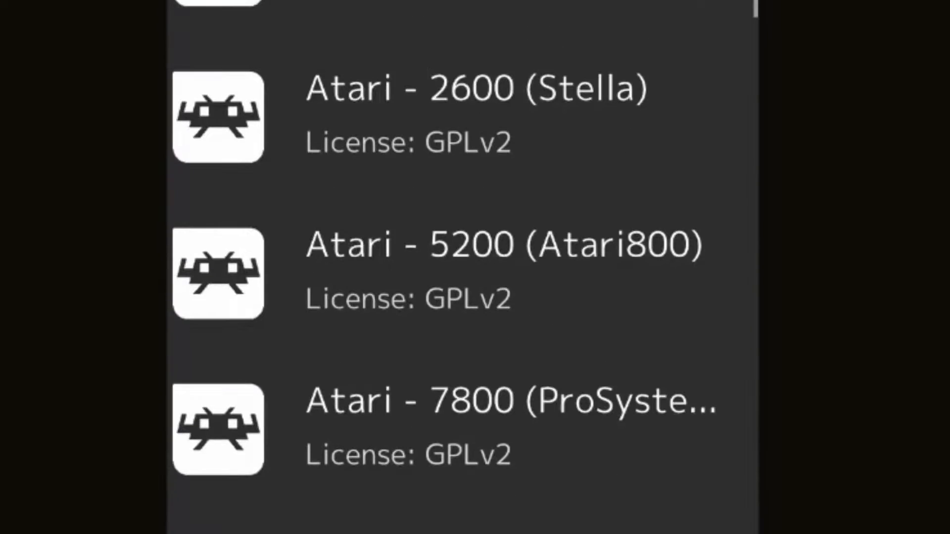
{"action": "scroll", "scroll_direction": "down", "scroll_amount": 3}
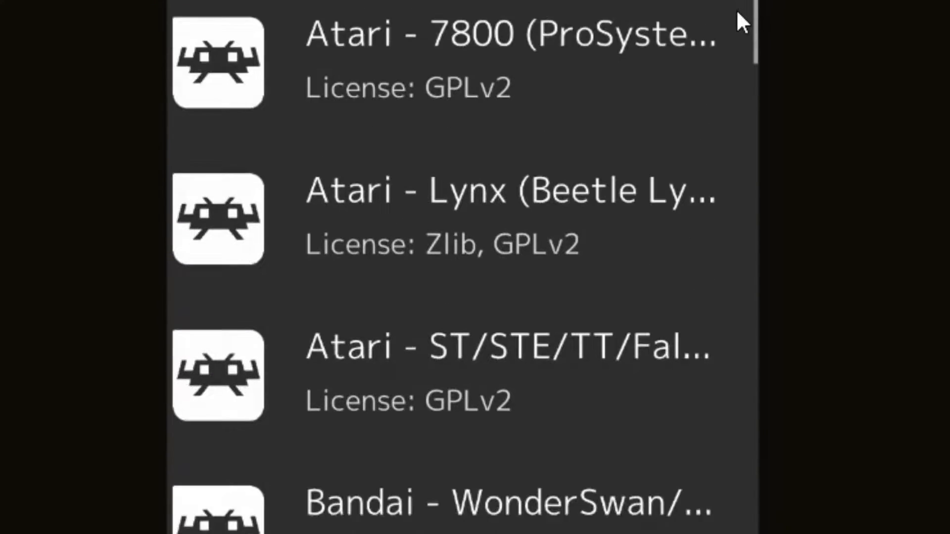
{"action": "scroll", "scroll_direction": "down", "scroll_amount": 3}
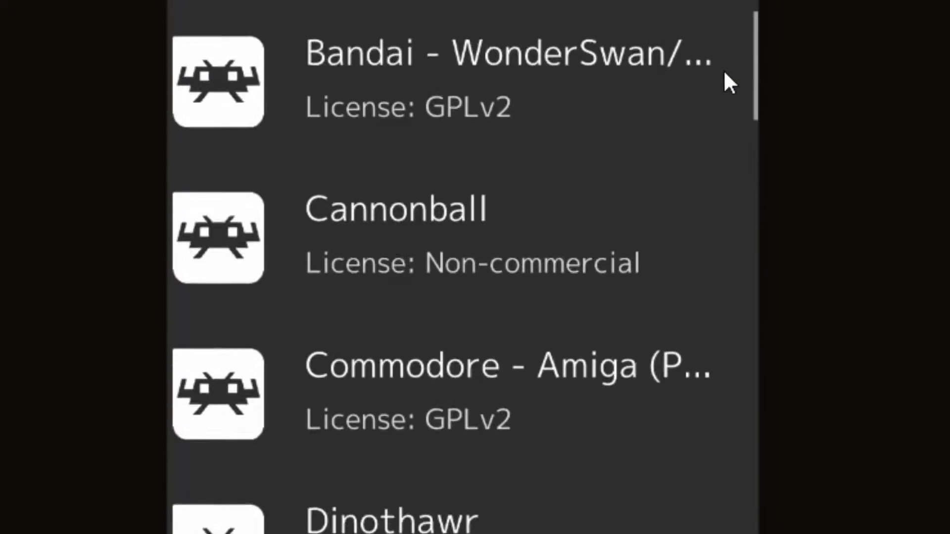
{"action": "scroll", "scroll_direction": "down", "scroll_amount": 3}
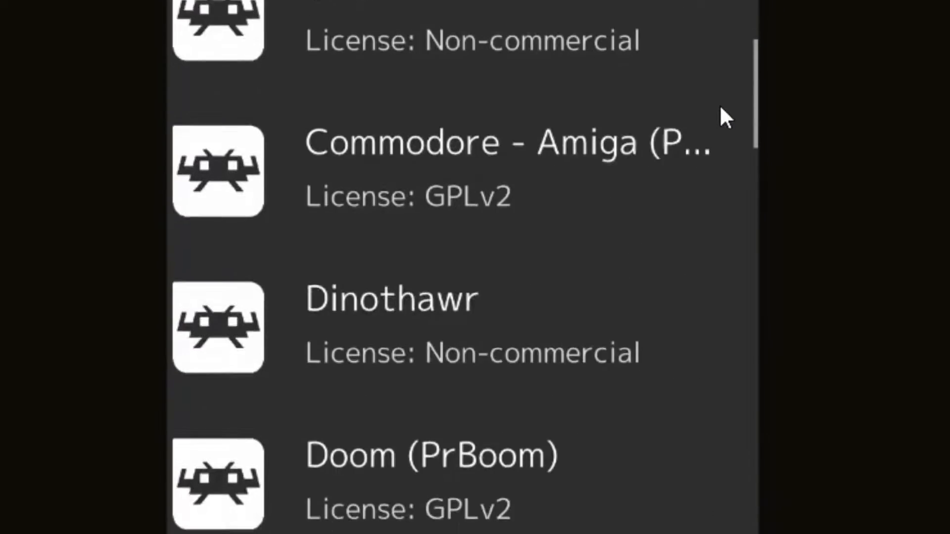
{"action": "scroll", "scroll_direction": "down", "scroll_amount": 3}
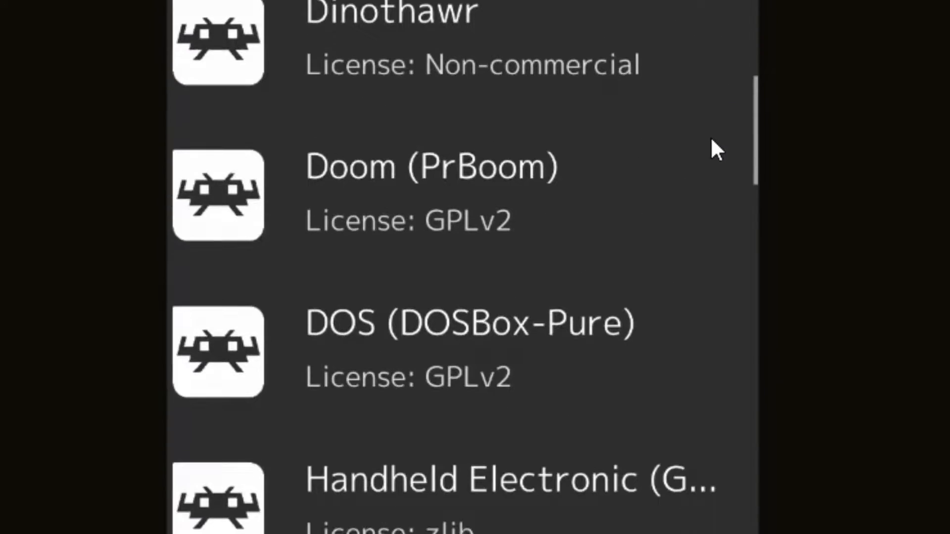
{"action": "scroll", "scroll_direction": "down", "scroll_amount": 3}
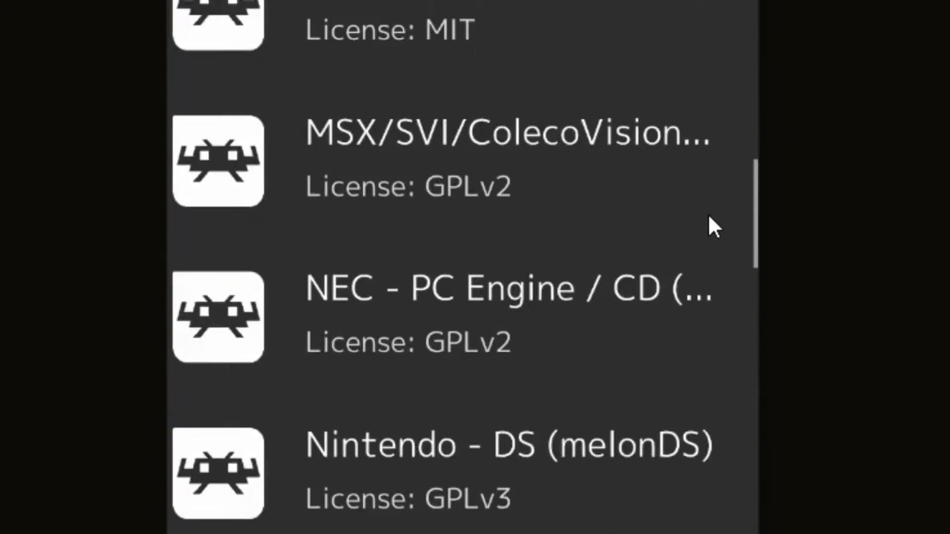
{"action": "scroll", "scroll_direction": "down", "scroll_amount": 3}
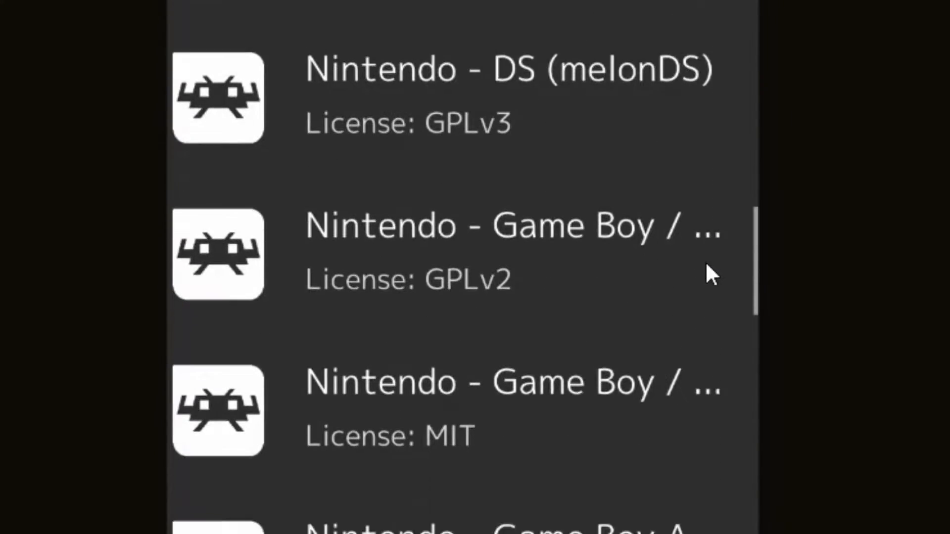
{"action": "scroll", "scroll_direction": "down", "scroll_amount": 3}
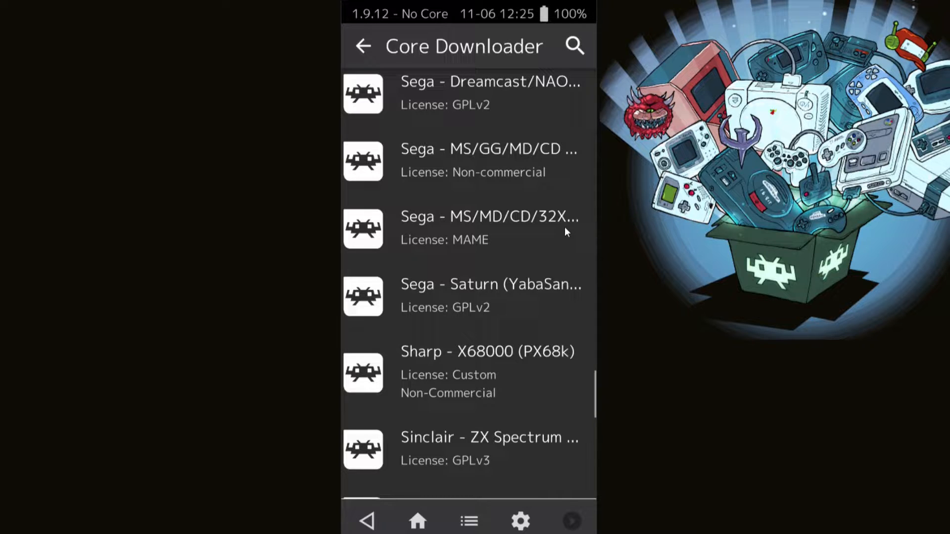
{"action": "left_click", "coordinate": [489, 229]}
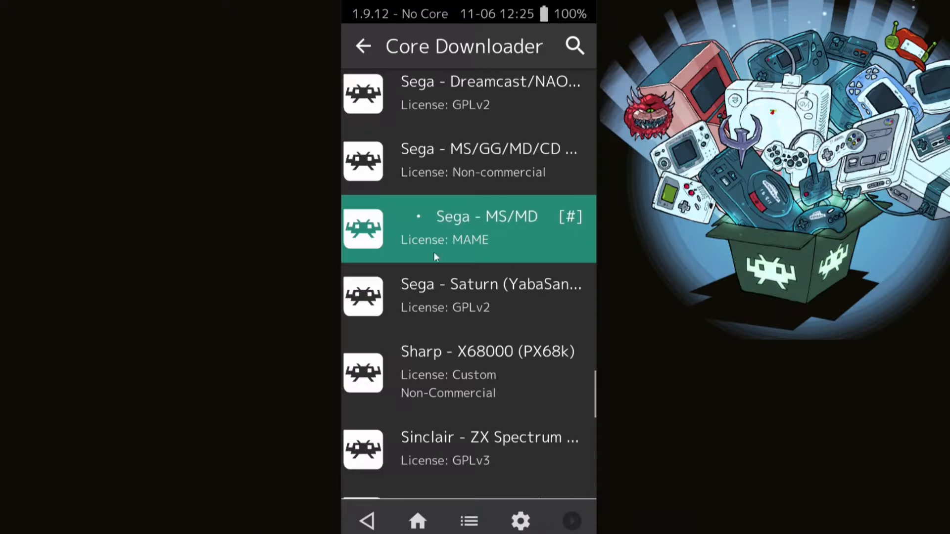
{"action": "left_click", "coordinate": [363, 46]}
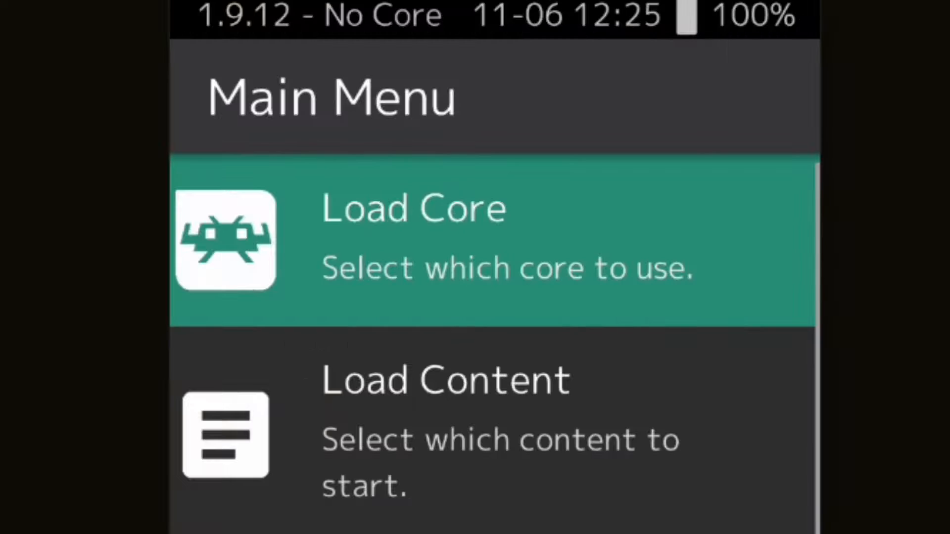
{"action": "mouse_move", "coordinate": [541, 420]}
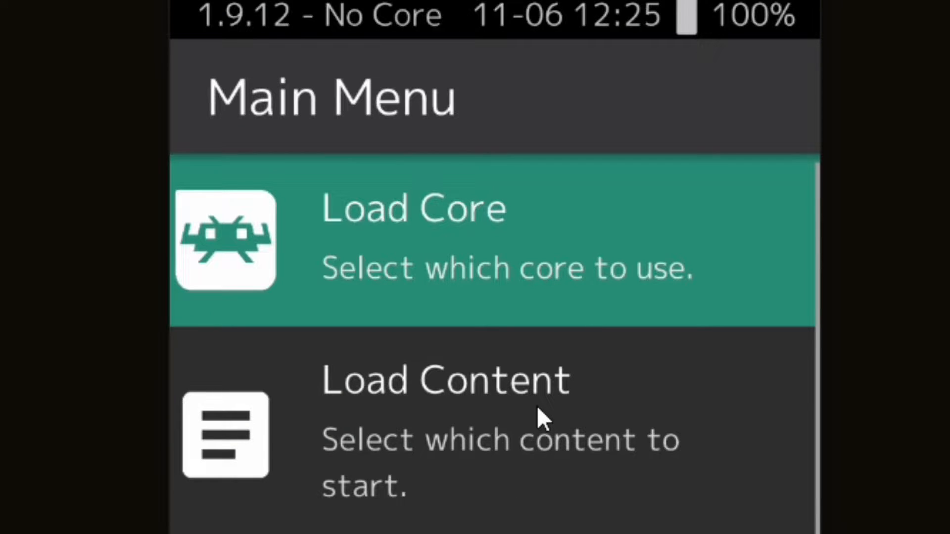
Load Sonic The Hedgehog 3 from the ROM folder via Load Content
{"action": "left_click", "coordinate": [446, 424]}
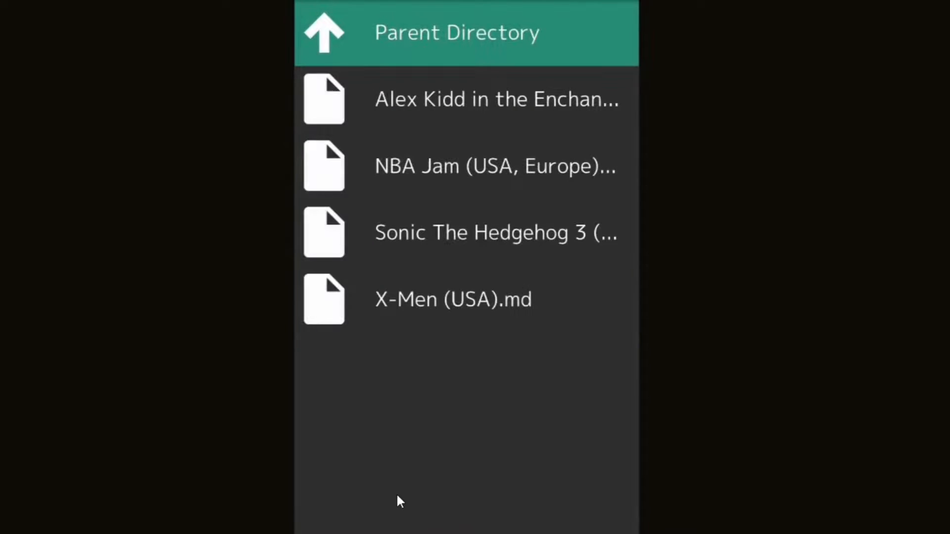
{"action": "mouse_move", "coordinate": [483, 245]}
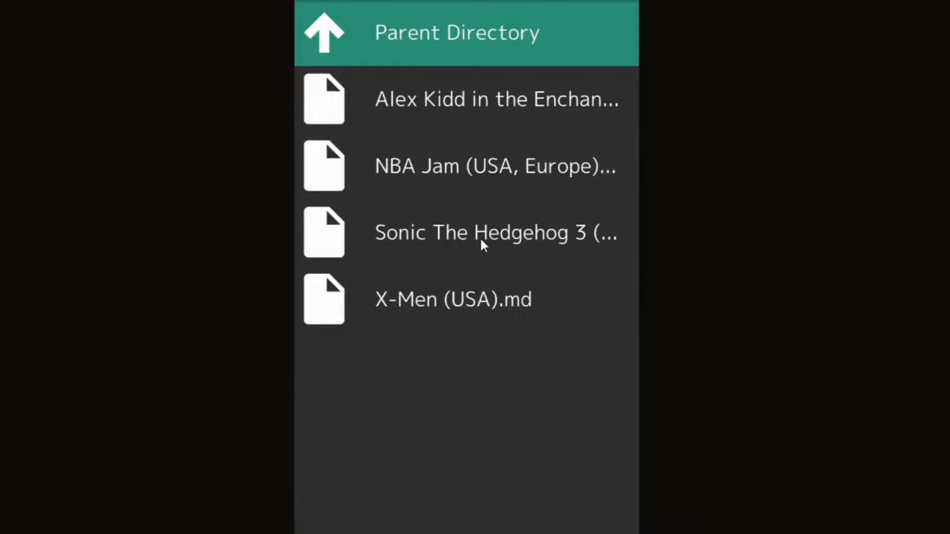
{"action": "left_click", "coordinate": [494, 232]}
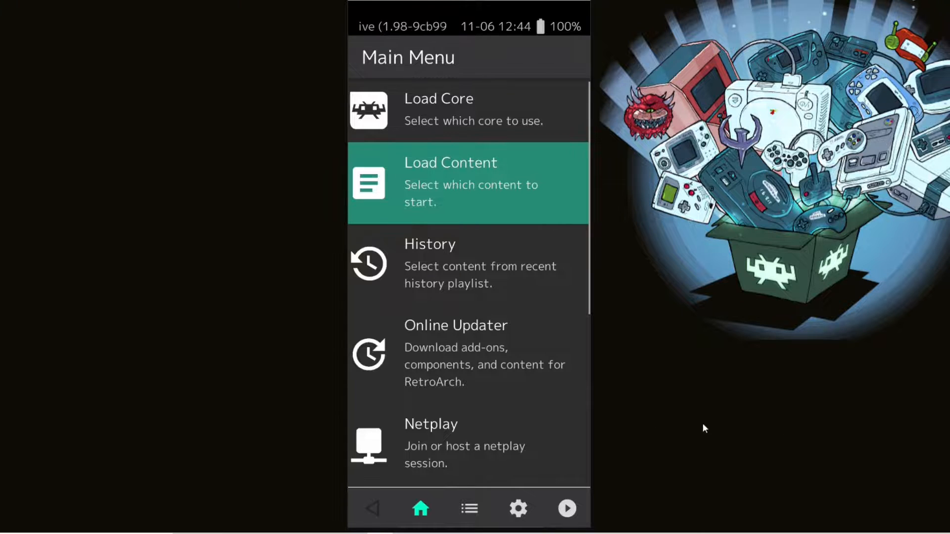
Browse Load Content into /storage/emulated/0 and open one of its folders
{"action": "left_click", "coordinate": [467, 182]}
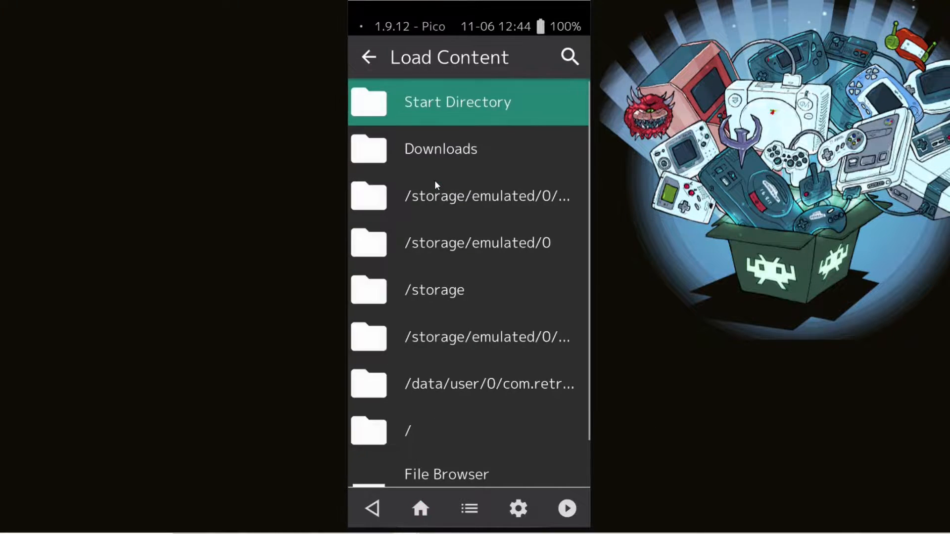
{"action": "left_click", "coordinate": [477, 243]}
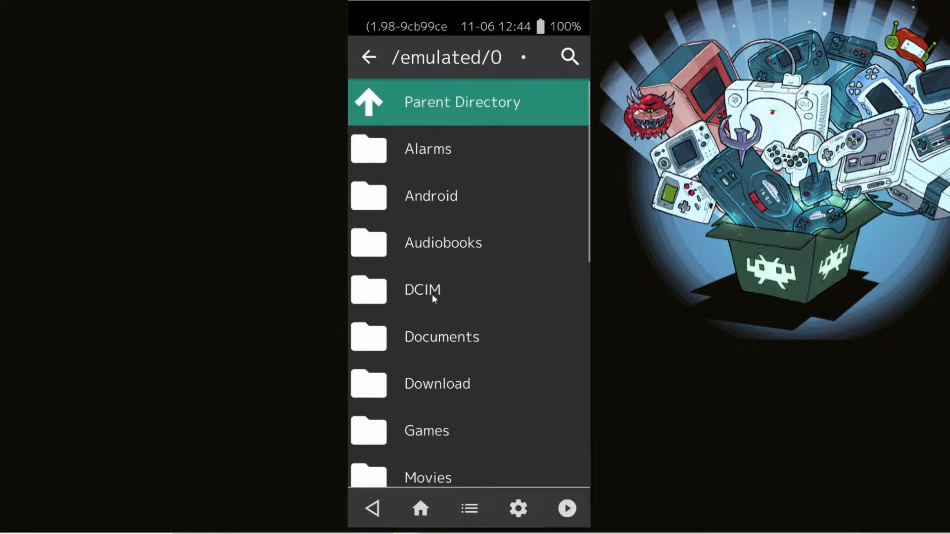
{"action": "left_click", "coordinate": [426, 430]}
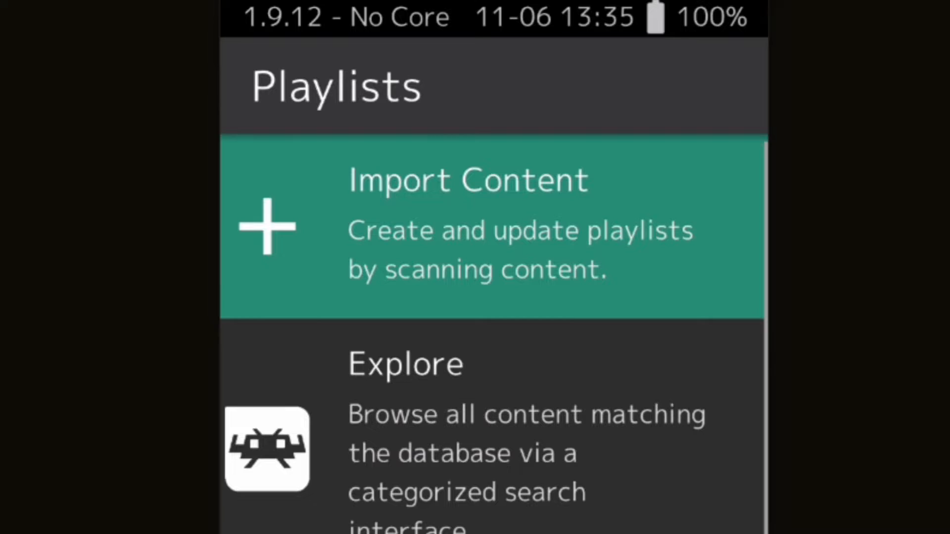
Scan a storage folder for games, then open the 'Sega - Mega Drive - Genesis' playlist
{"action": "left_click", "coordinate": [490, 234]}
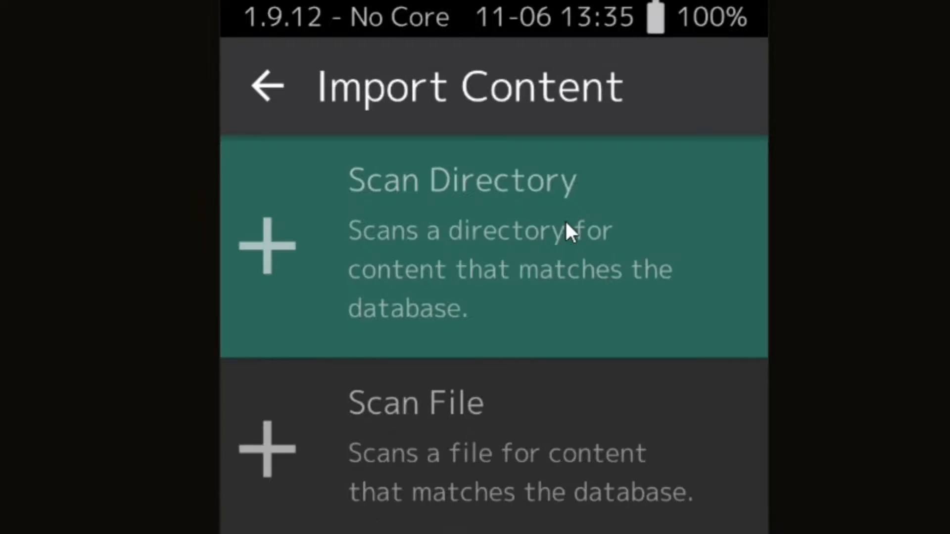
{"action": "left_click", "coordinate": [460, 246]}
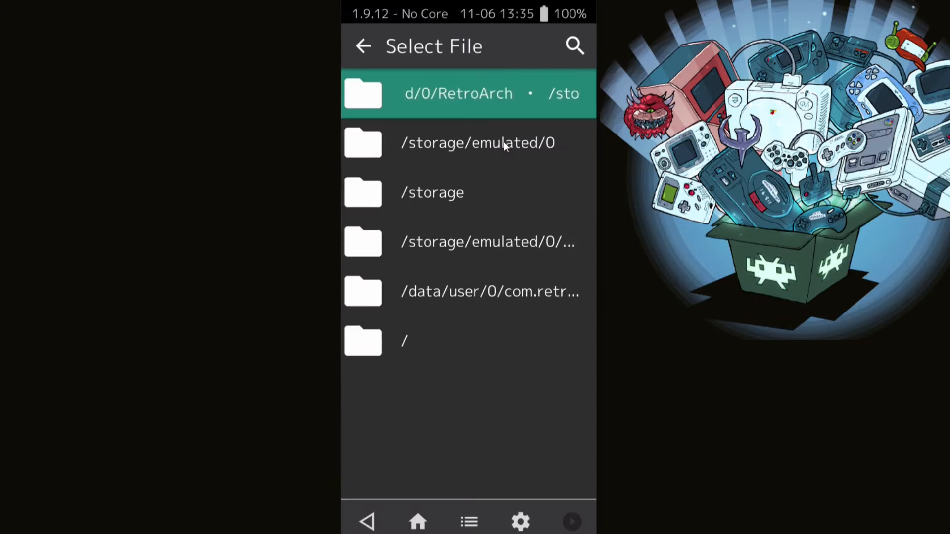
{"action": "left_click", "coordinate": [478, 143]}
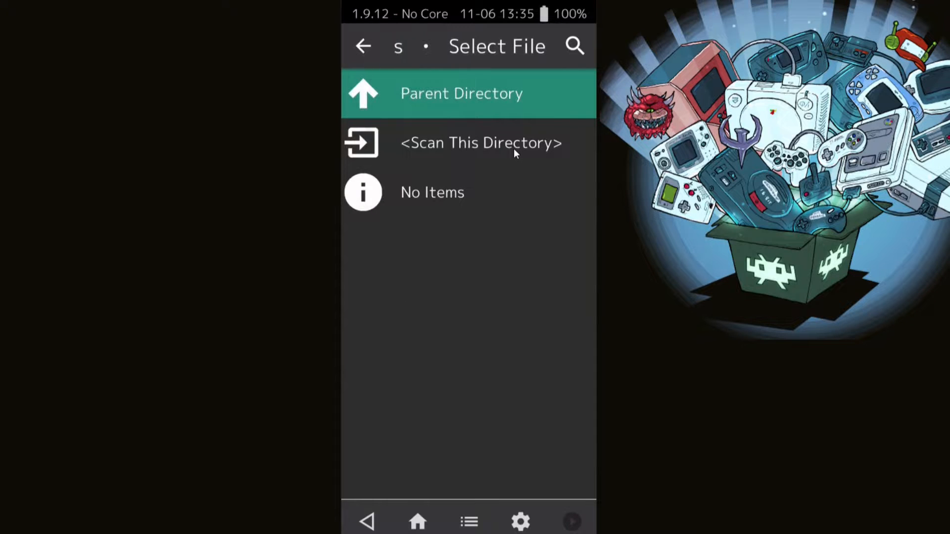
{"action": "left_click", "coordinate": [479, 143]}
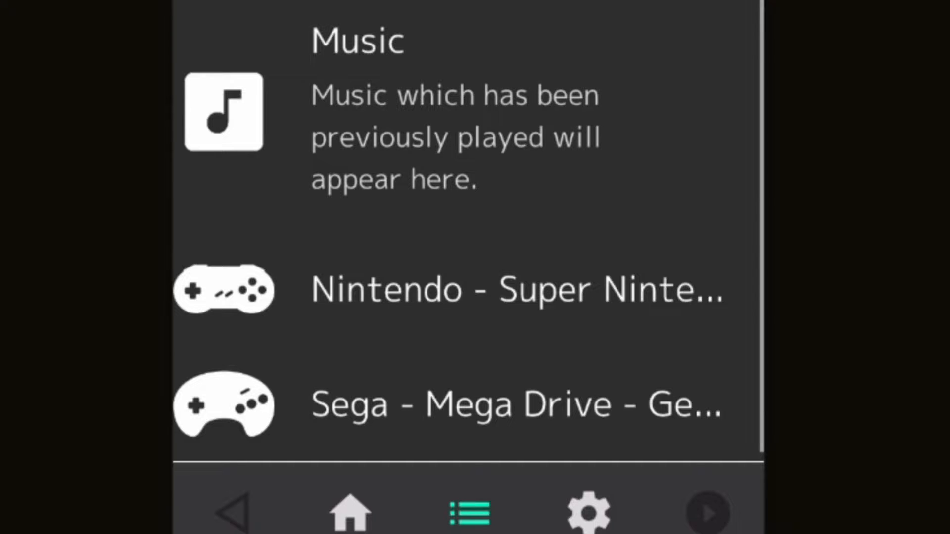
{"action": "mouse_move", "coordinate": [672, 312]}
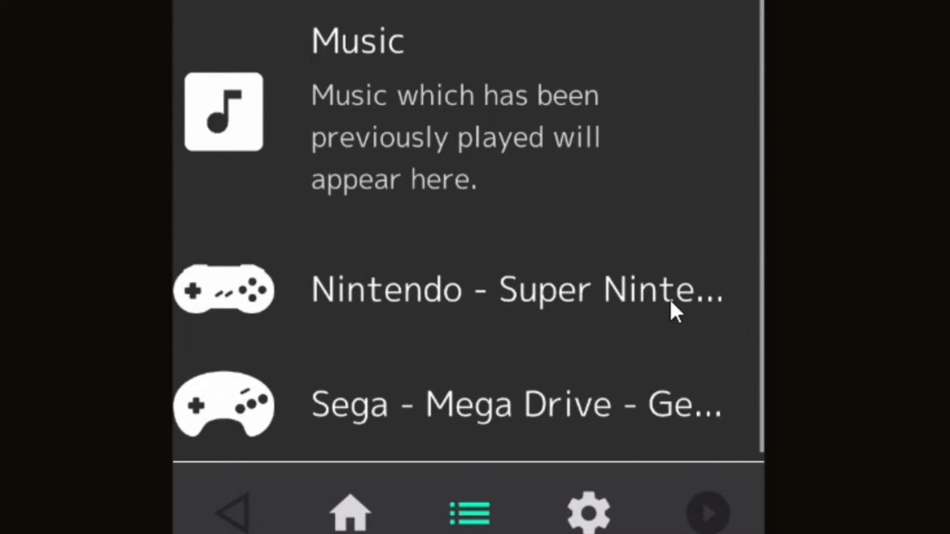
{"action": "mouse_move", "coordinate": [661, 442]}
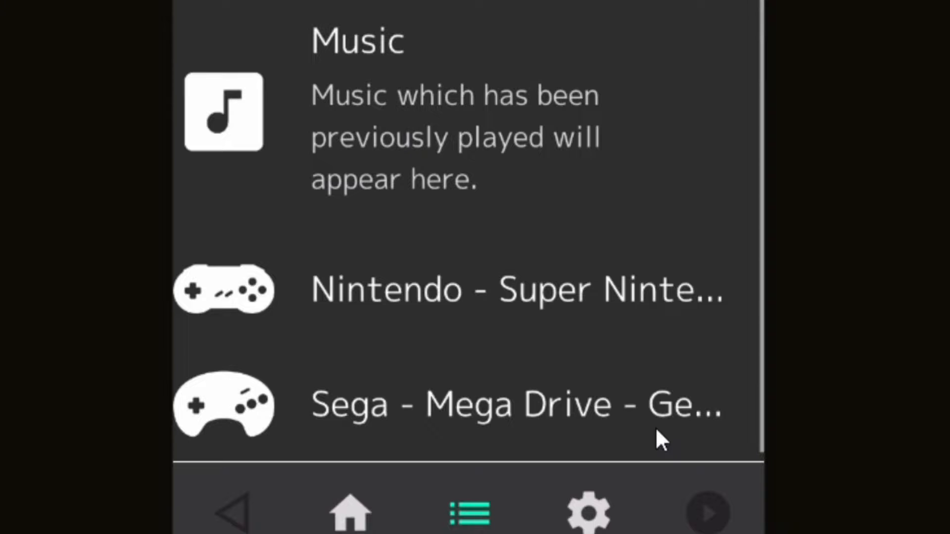
{"action": "mouse_move", "coordinate": [470, 303]}
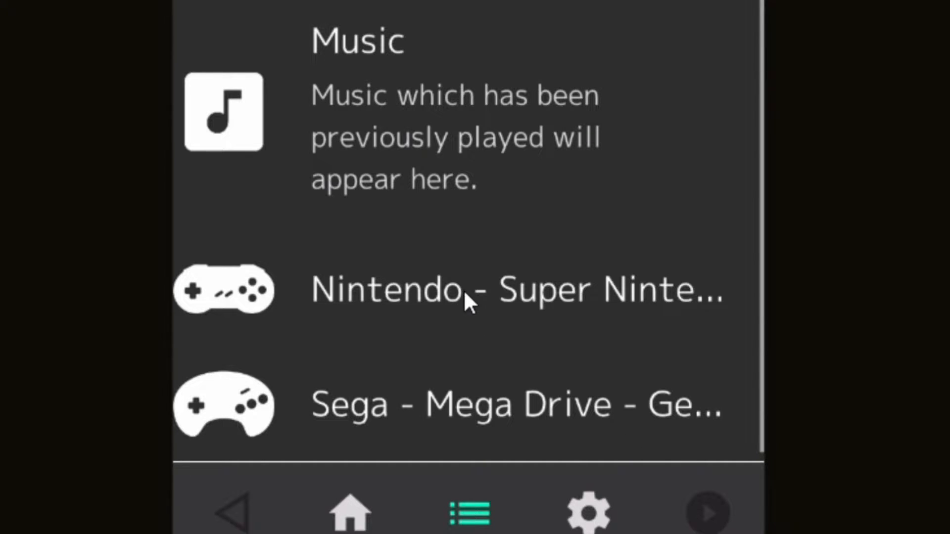
{"action": "left_click", "coordinate": [460, 290]}
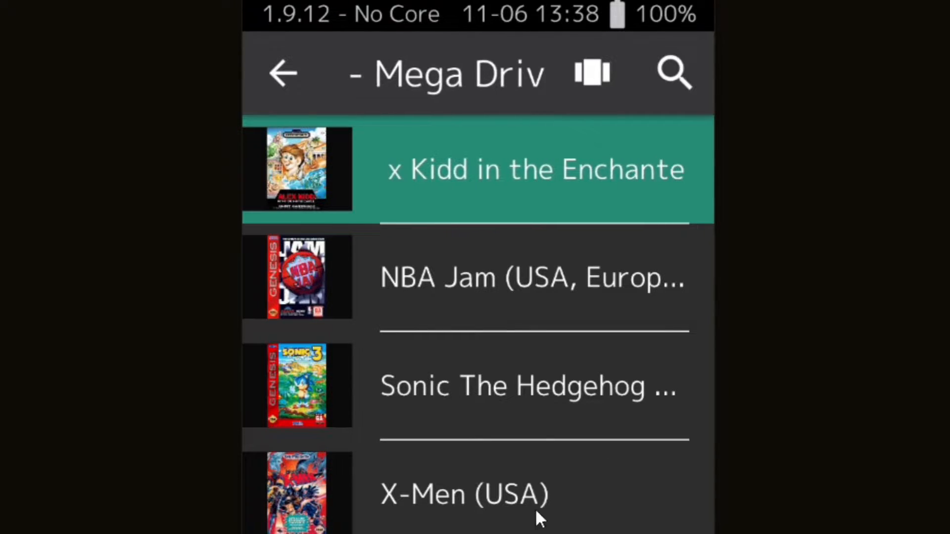
Run Sonic The Hedgehog 3 from its playlist Quick Menu
{"action": "left_click", "coordinate": [533, 168]}
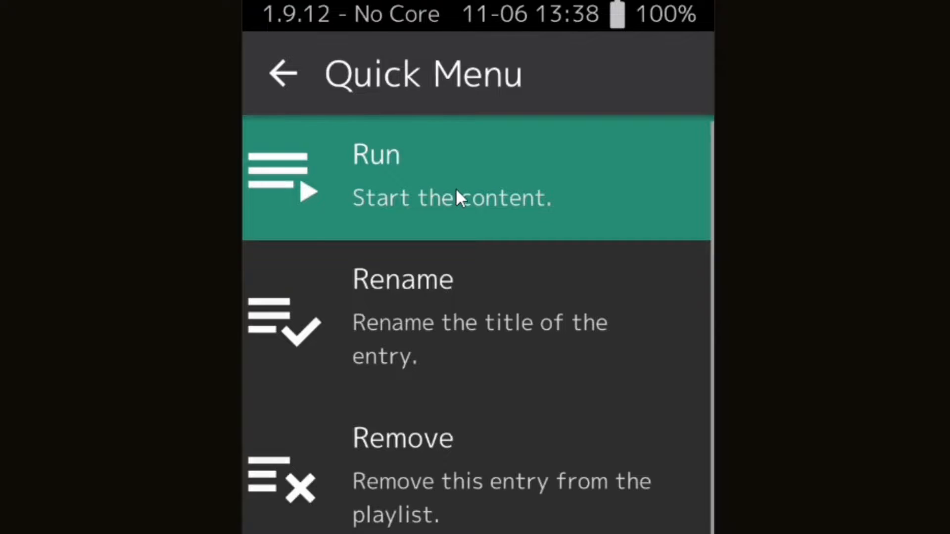
{"action": "left_click", "coordinate": [376, 154]}
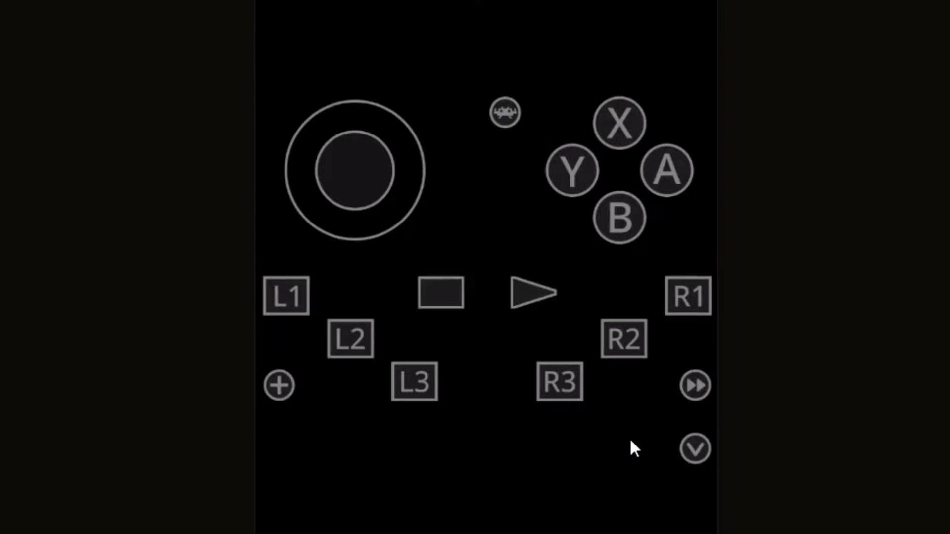
{"action": "mouse_move", "coordinate": [630, 437]}
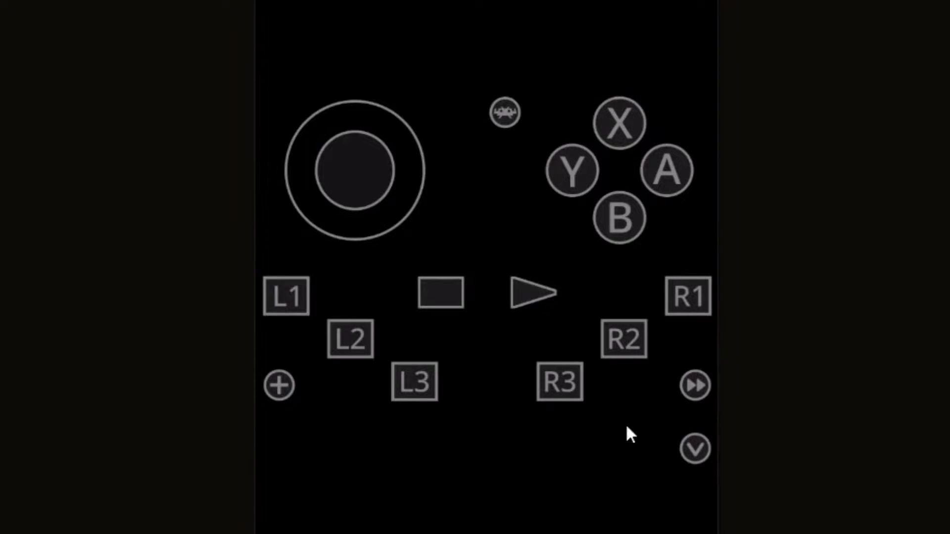
{"action": "mouse_move", "coordinate": [612, 412]}
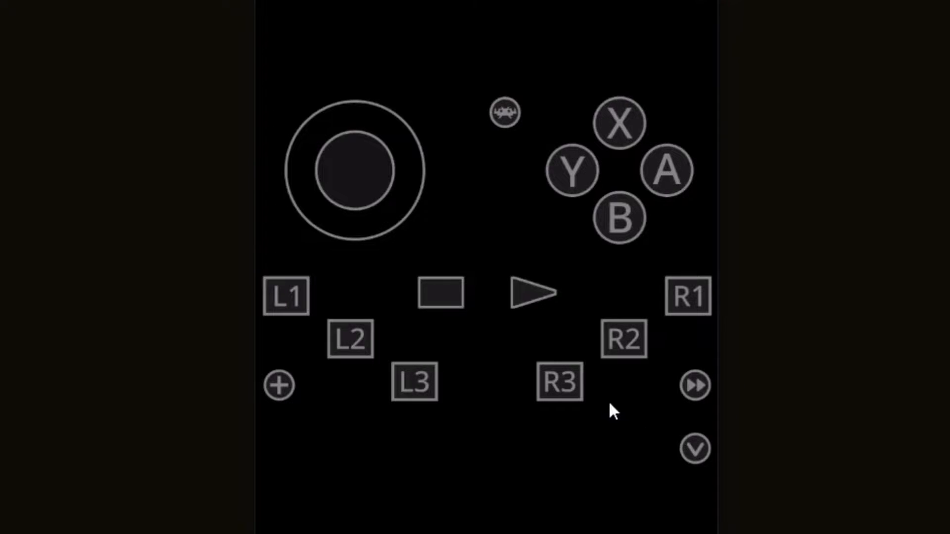
{"action": "mouse_move", "coordinate": [502, 137]}
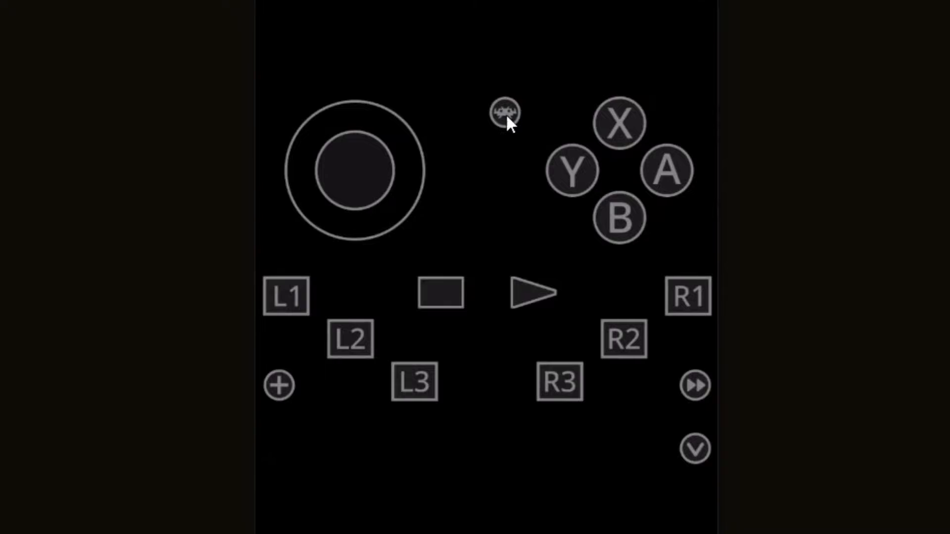
Open the in-game Quick Menu and scroll down to On-Screen Overlay
{"action": "left_click", "coordinate": [505, 112]}
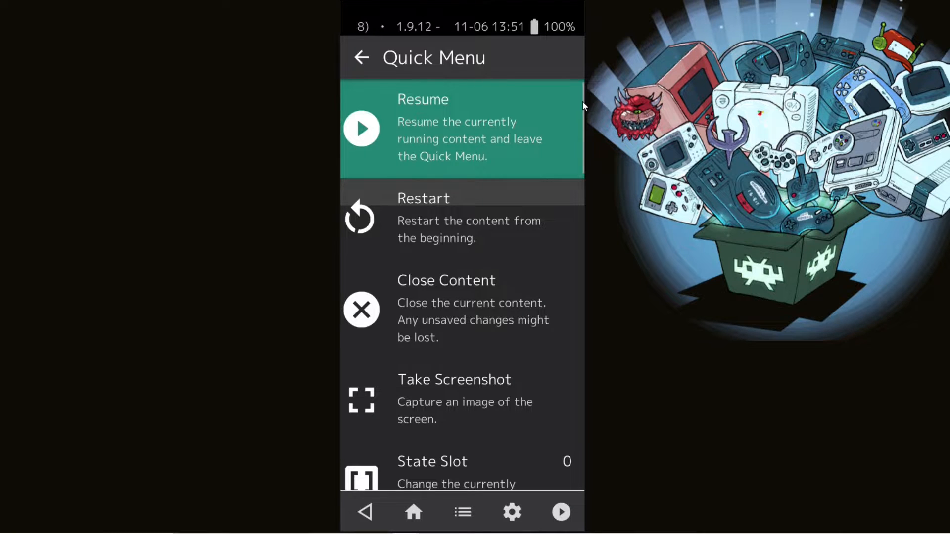
{"action": "scroll", "scroll_direction": "down", "scroll_amount": 3}
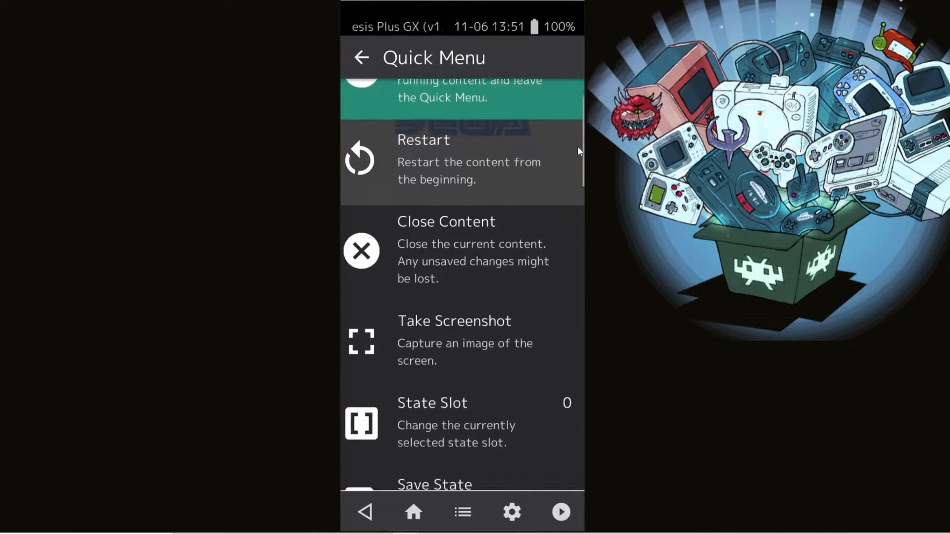
{"action": "scroll", "scroll_direction": "down", "scroll_amount": 3}
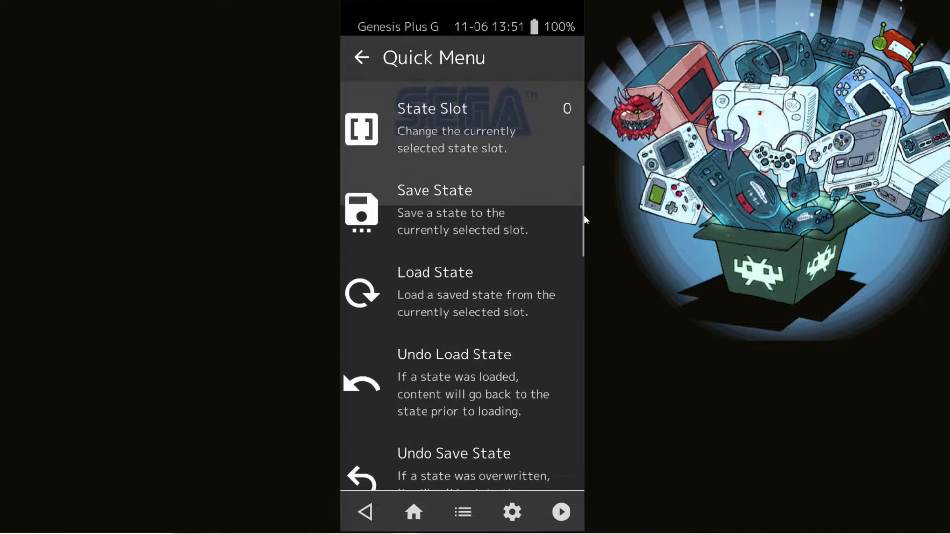
{"action": "scroll", "scroll_direction": "down", "scroll_amount": 3}
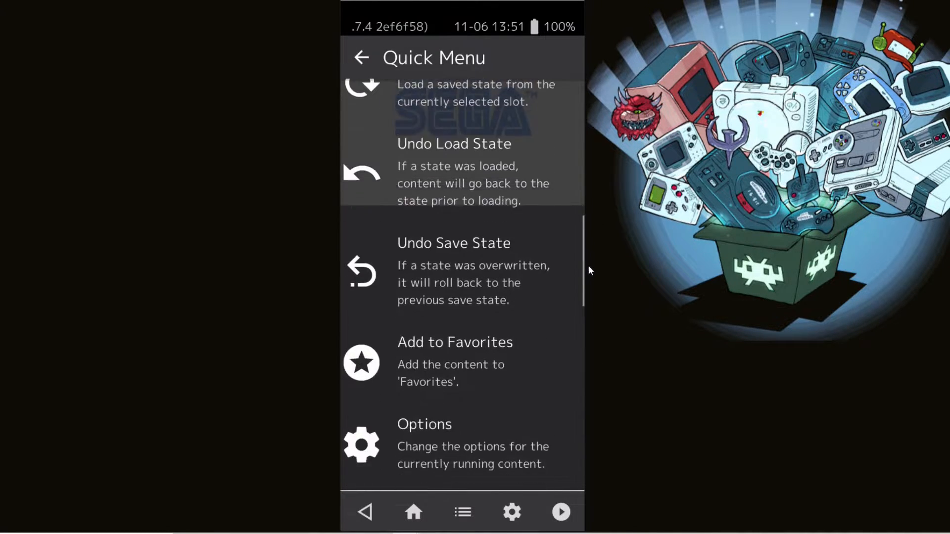
{"action": "scroll", "scroll_direction": "down", "scroll_amount": 3}
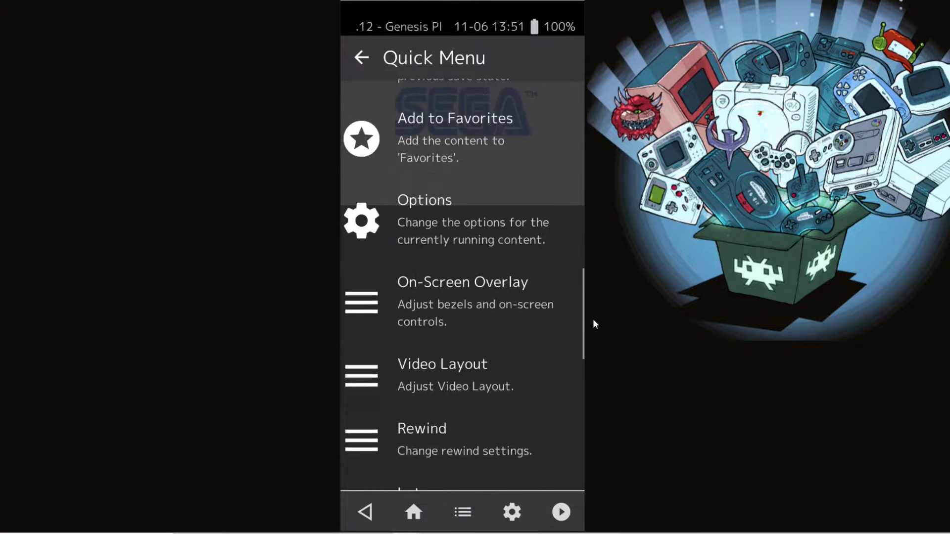
{"action": "scroll", "scroll_direction": "down", "scroll_amount": 3}
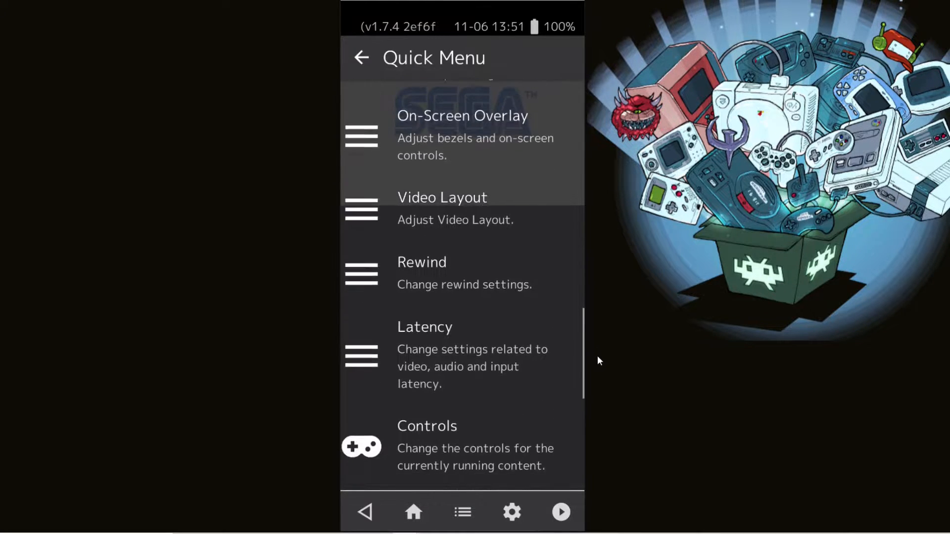
{"action": "scroll", "scroll_direction": "down", "scroll_amount": 3}
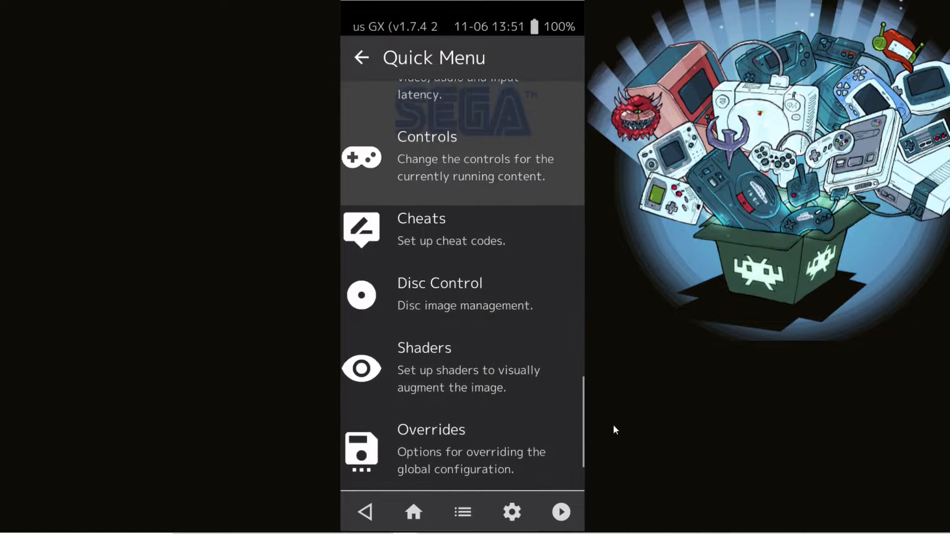
{"action": "scroll", "scroll_direction": "down", "scroll_amount": 3}
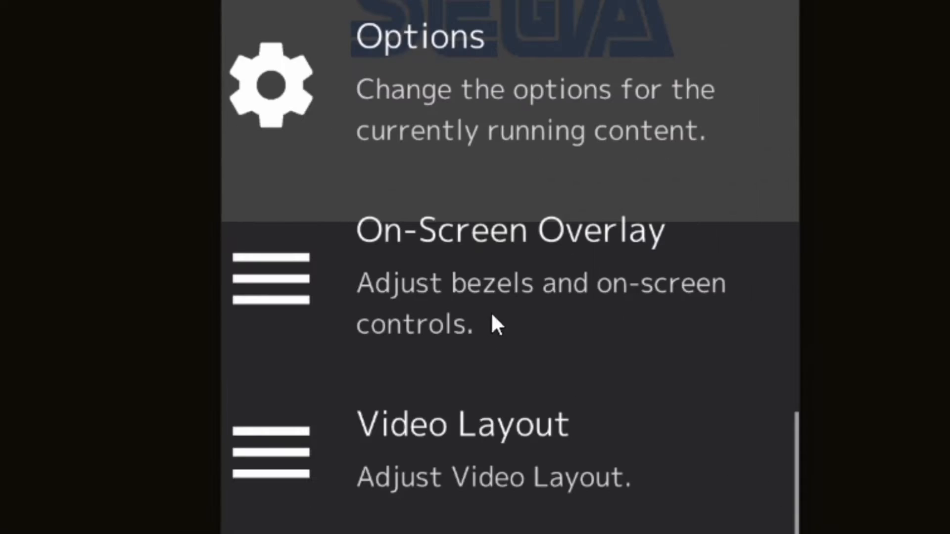
{"action": "mouse_move", "coordinate": [400, 279]}
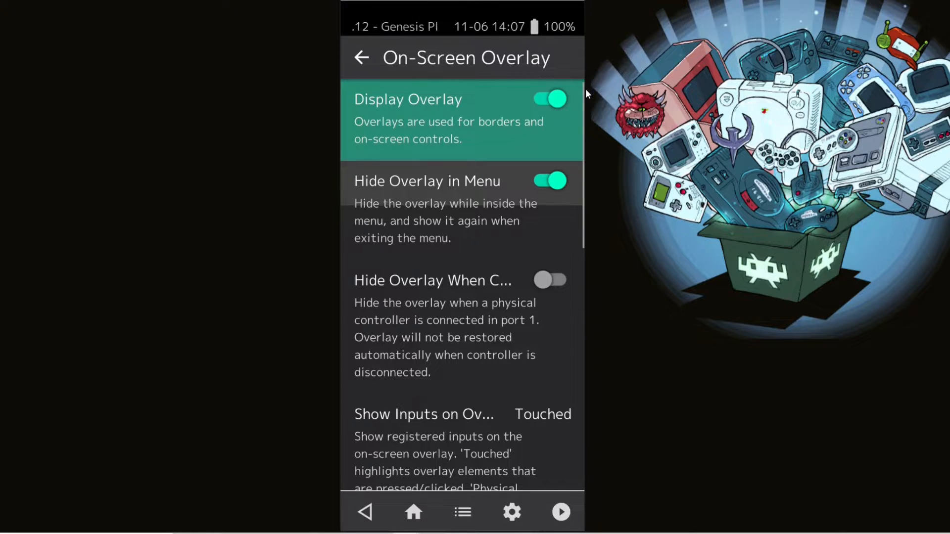
Pick genesis.cfg as the overlay preset from the overlays folder
{"action": "scroll", "scroll_direction": "down", "scroll_amount": 3}
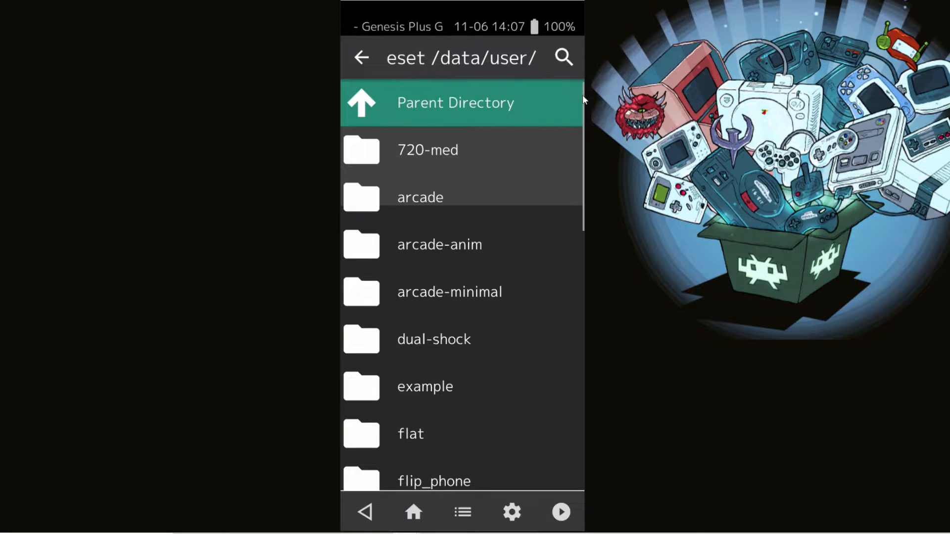
{"action": "scroll", "scroll_direction": "down", "scroll_amount": 3}
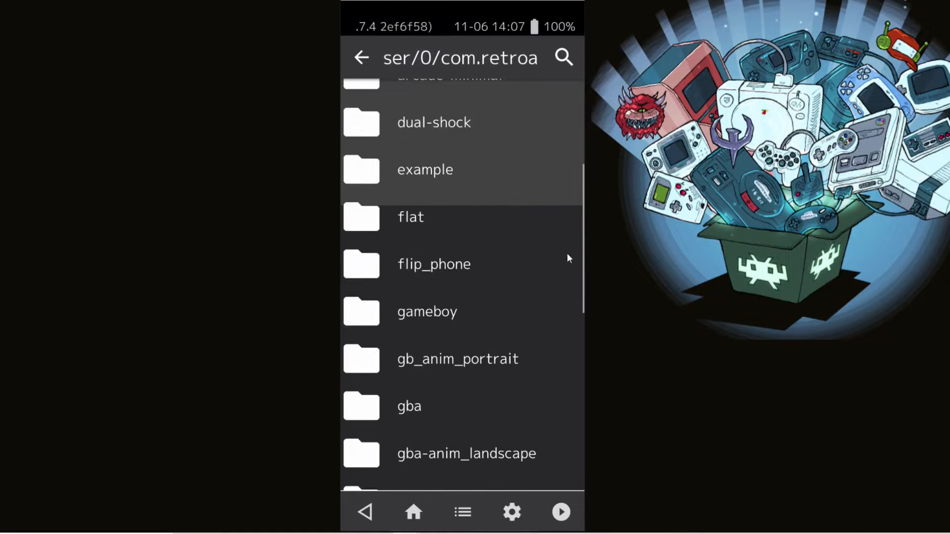
{"action": "scroll", "scroll_direction": "down", "scroll_amount": 3}
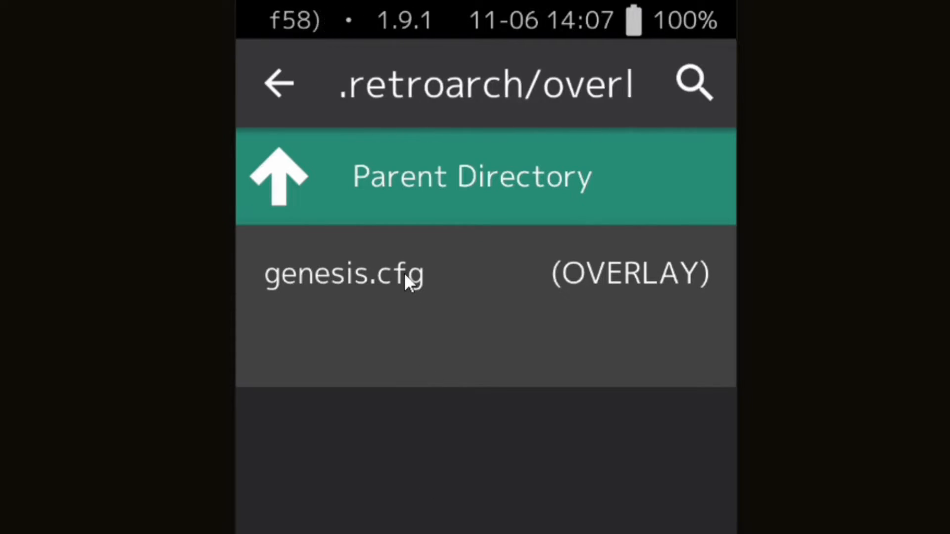
{"action": "left_click", "coordinate": [343, 273]}
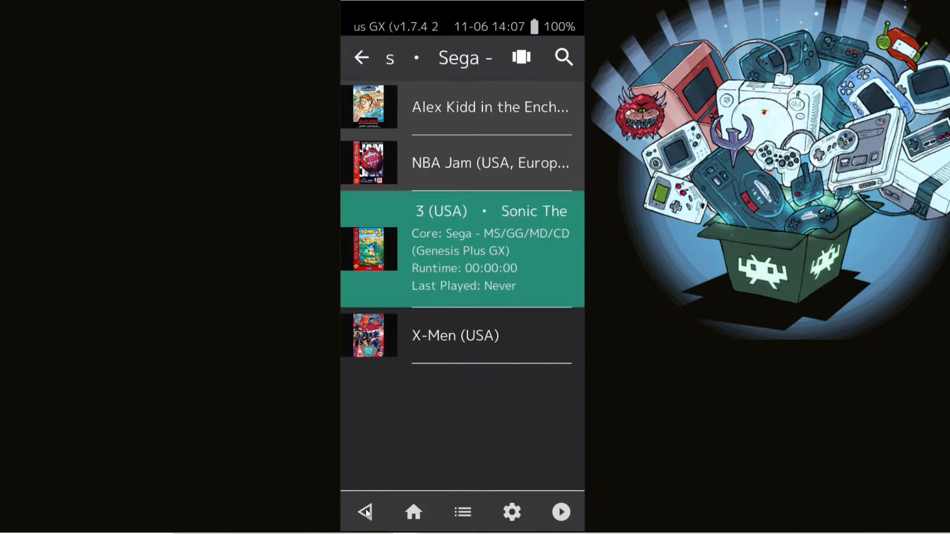
Launch Sonic 3 with the Genesis overlay and open the Quick Menu
{"action": "left_click", "coordinate": [559, 512]}
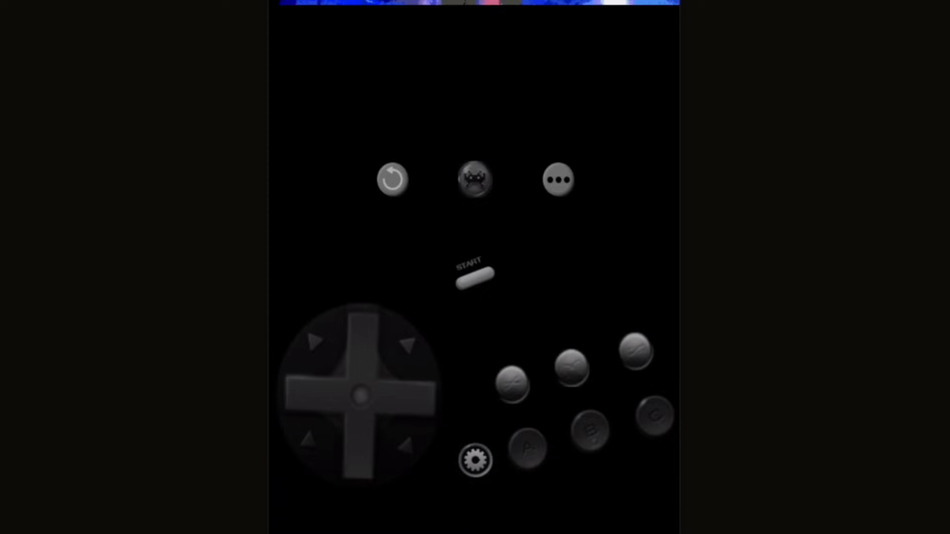
{"action": "left_click", "coordinate": [558, 180]}
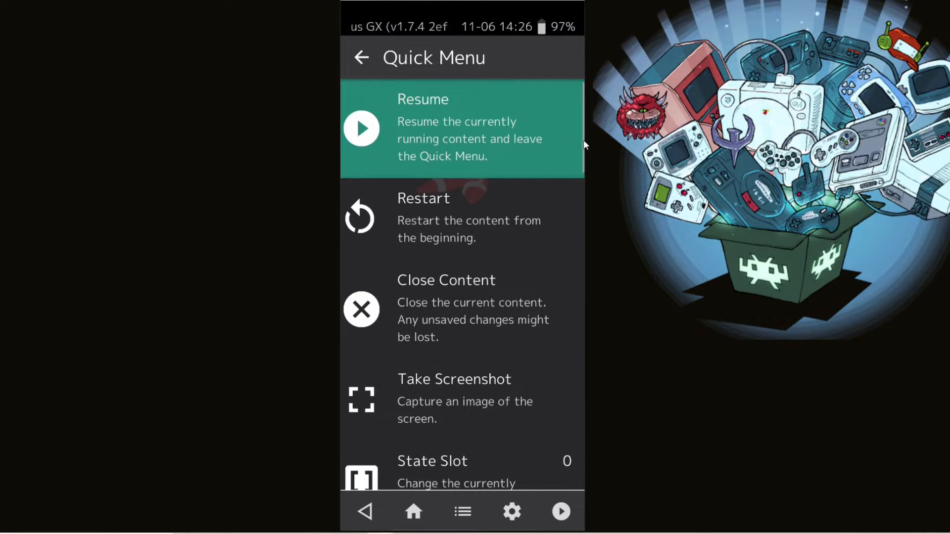
Toggle Display Overlay off in On-Screen Overlay settings and go back to Controls
{"action": "scroll", "scroll_direction": "down", "scroll_amount": 3}
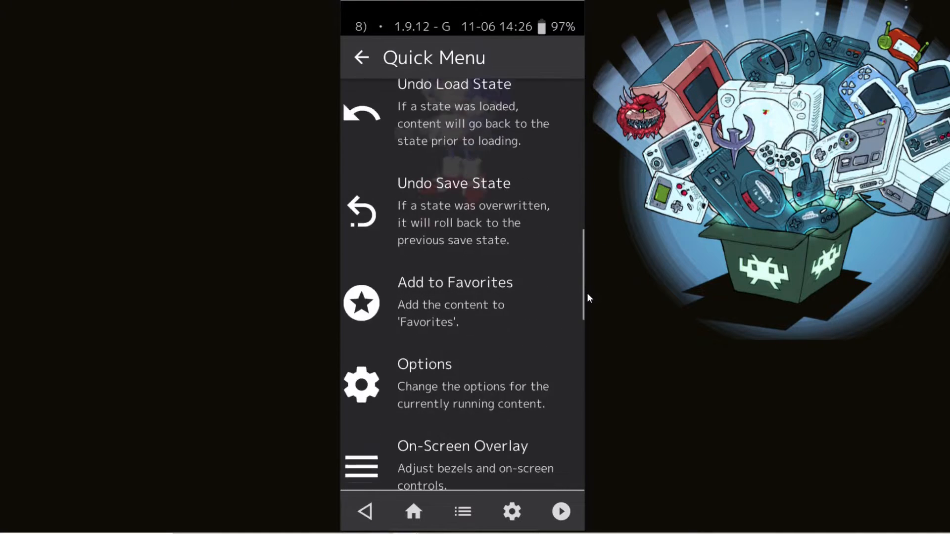
{"action": "scroll", "scroll_direction": "down", "scroll_amount": 3}
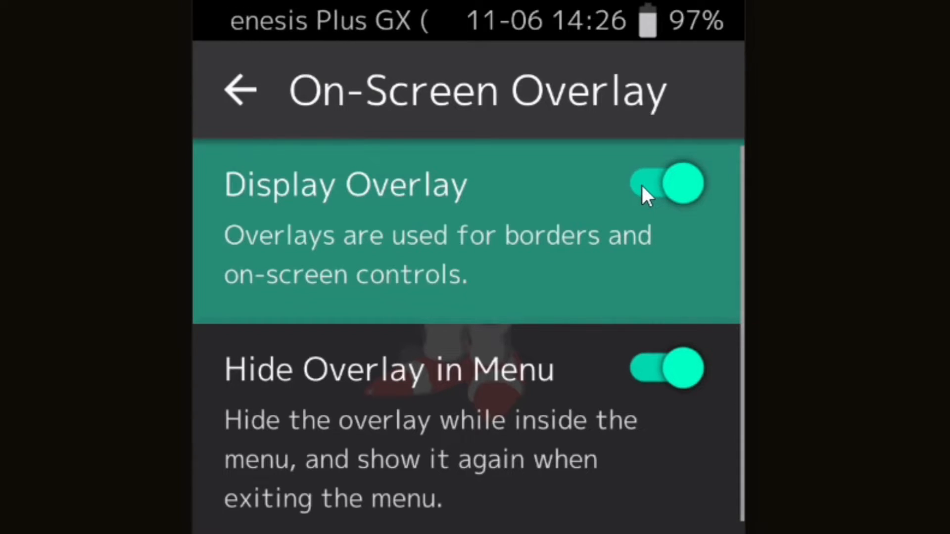
{"action": "left_click", "coordinate": [667, 183]}
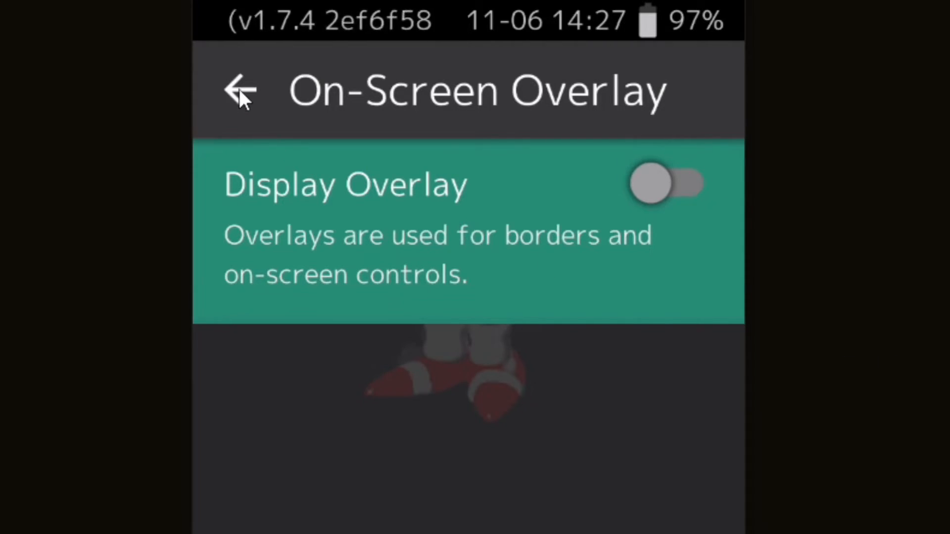
{"action": "left_click", "coordinate": [240, 91]}
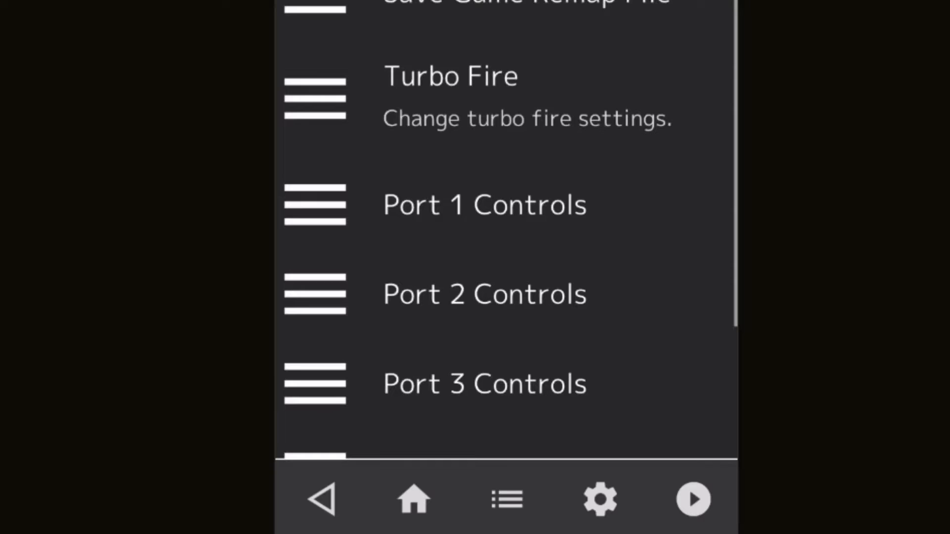
Open Port 1 Controls and scroll through the GameSir X2's D-pad and Mega Drive mappings
{"action": "left_click", "coordinate": [484, 205]}
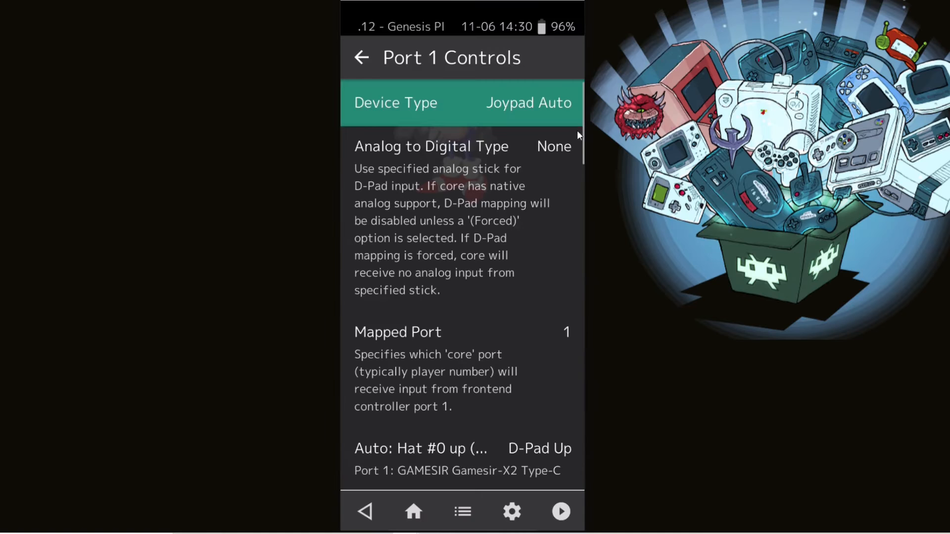
{"action": "scroll", "scroll_direction": "down", "scroll_amount": 3}
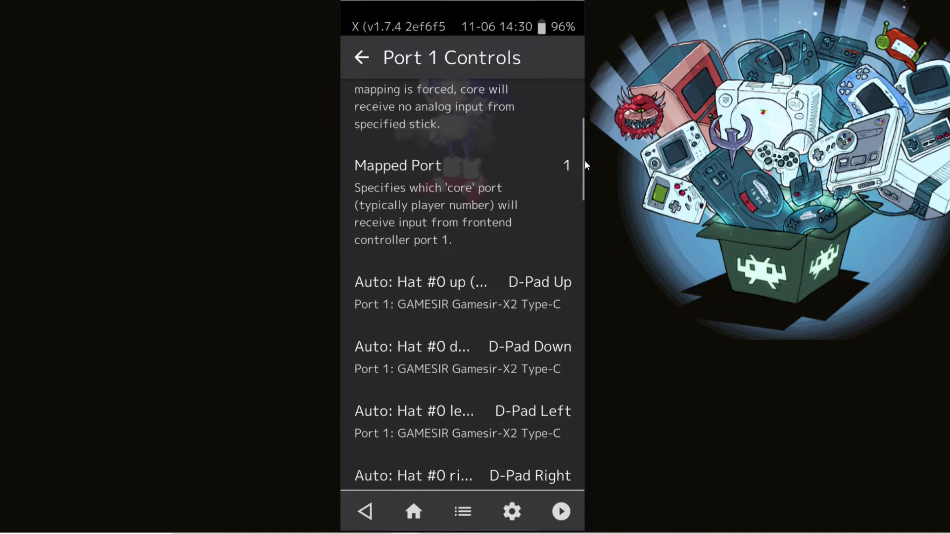
{"action": "scroll", "scroll_direction": "down", "scroll_amount": 3}
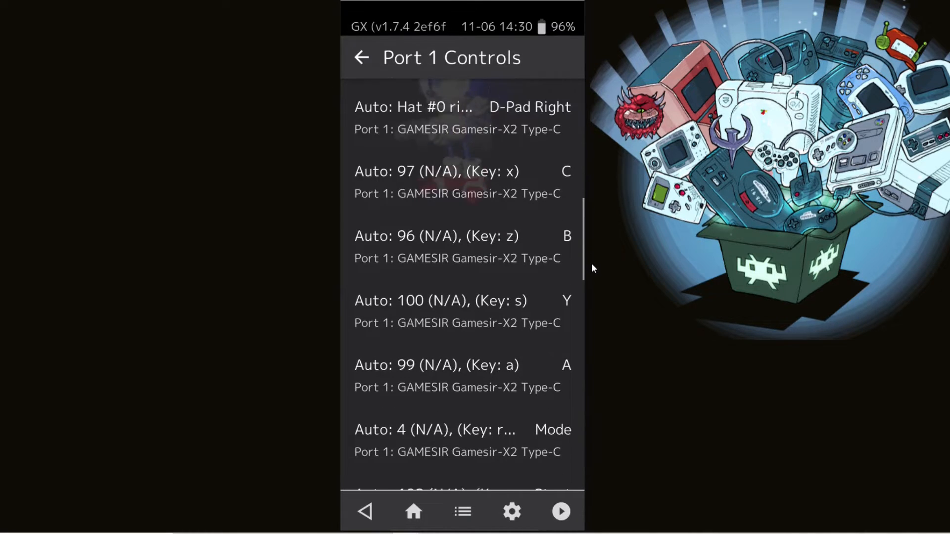
{"action": "scroll", "scroll_direction": "down", "scroll_amount": 3}
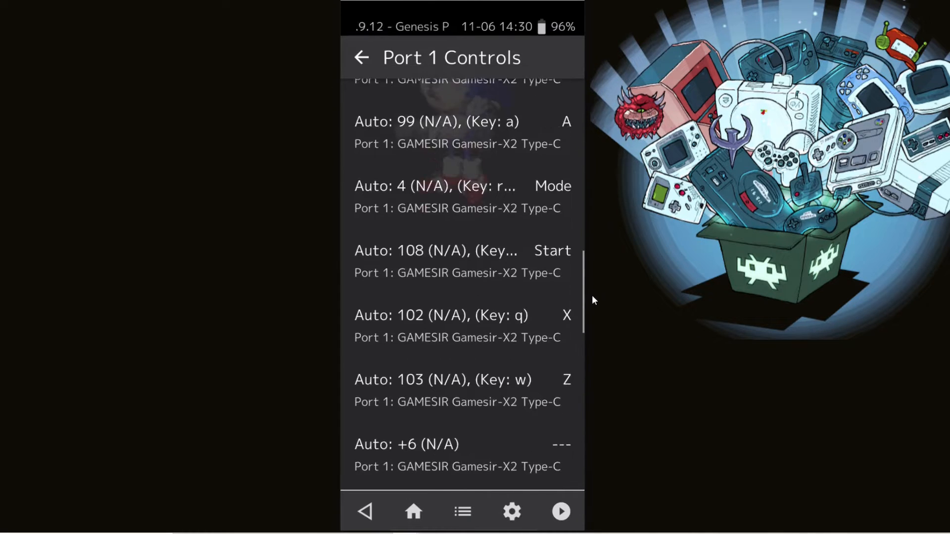
{"action": "scroll", "scroll_direction": "down", "scroll_amount": 3}
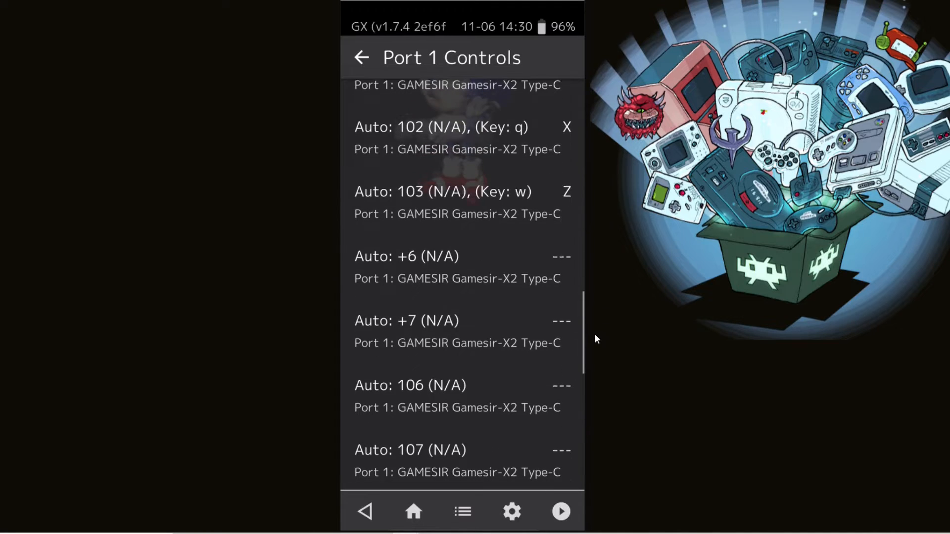